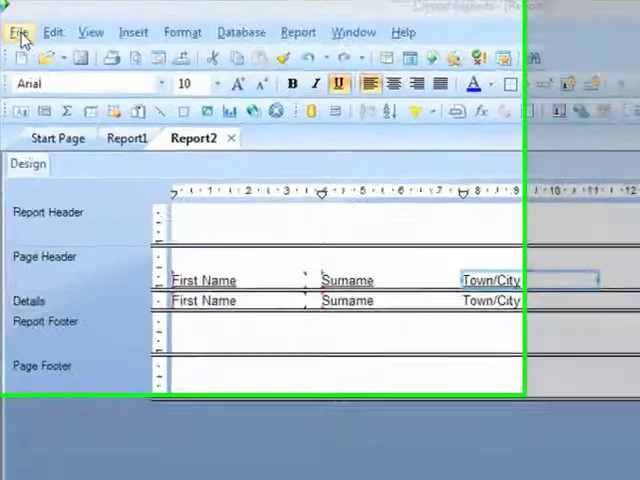
- Open the Options dialog for Report2 from the File menu
click(20, 32)
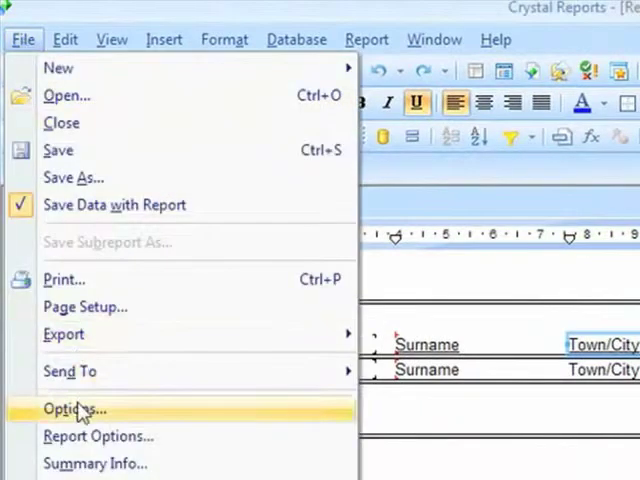
click(72, 408)
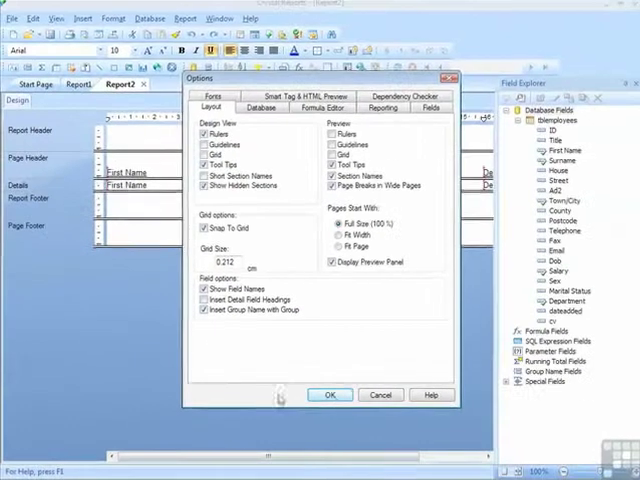
- Tick Insert Detail Field Headings on the Layout tab and confirm with OK
click(328, 394)
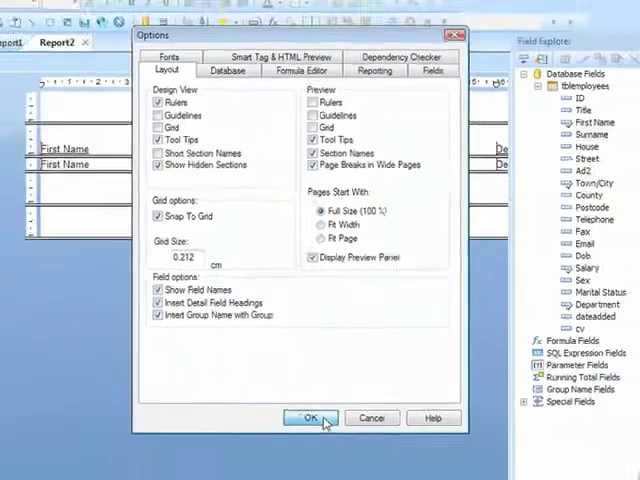
click(308, 418)
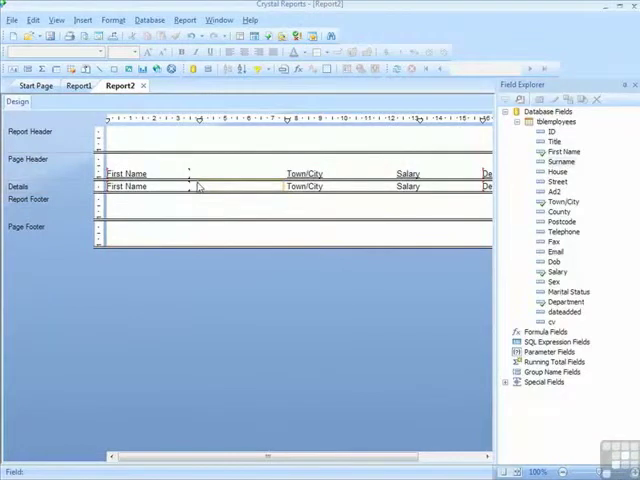
- Drag Surname from the Field Explorer into the Details row between First Name and Town/City
drag(564, 160, 216, 186)
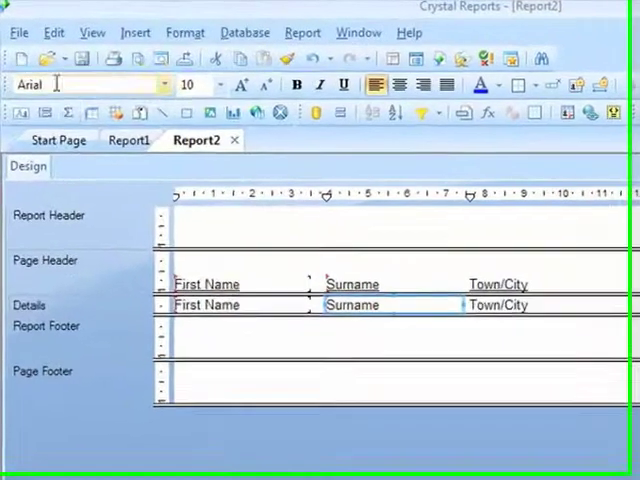
click(18, 32)
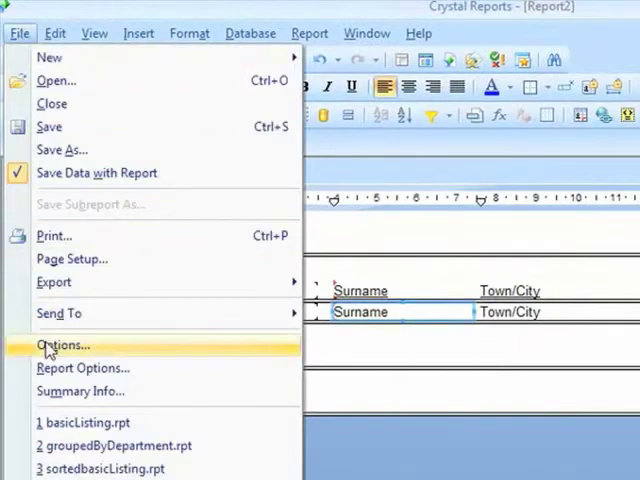
- Untick Show Field Names on the Layout tab of the Options dialog
click(64, 344)
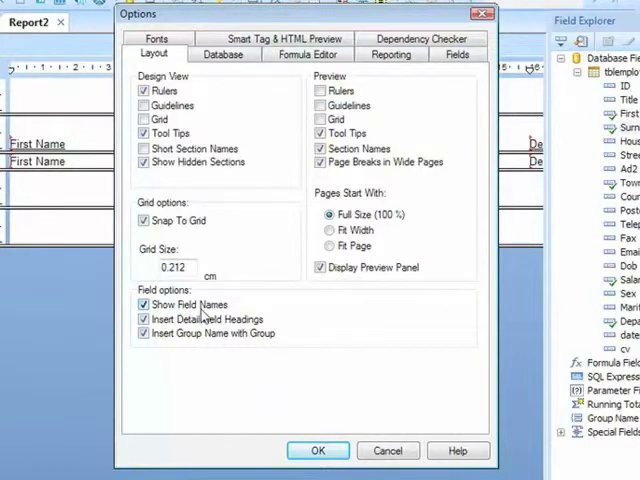
click(144, 304)
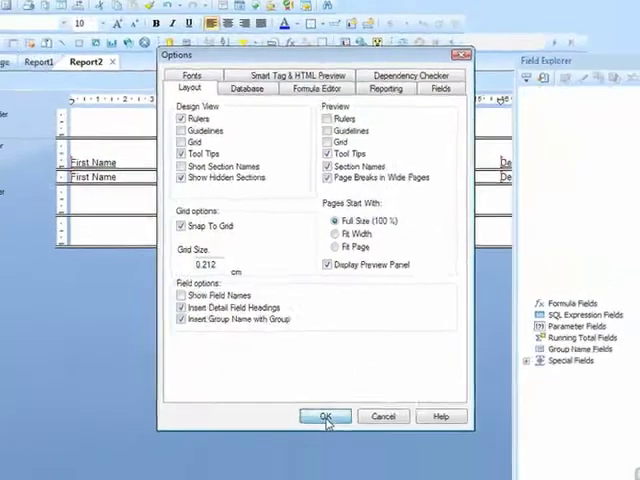
- Confirm the options so the details row shows placeholder sample values
click(324, 416)
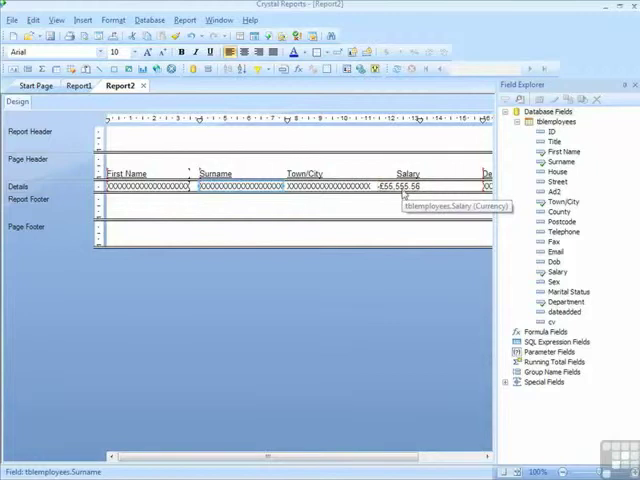
mouse_move(404, 234)
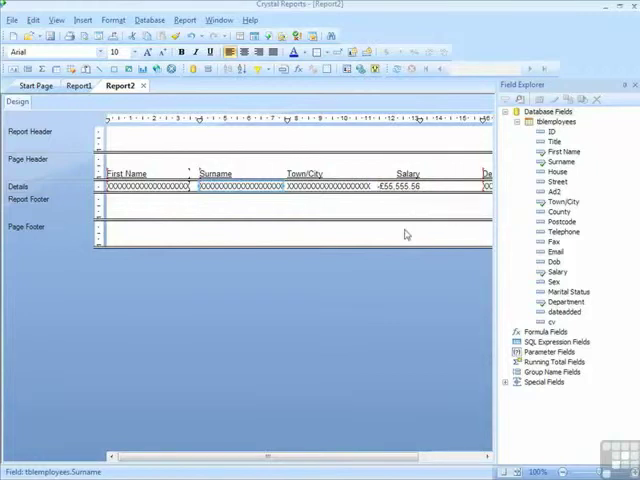
- Re-enable Show Field Names in the Layout options and confirm
click(12, 20)
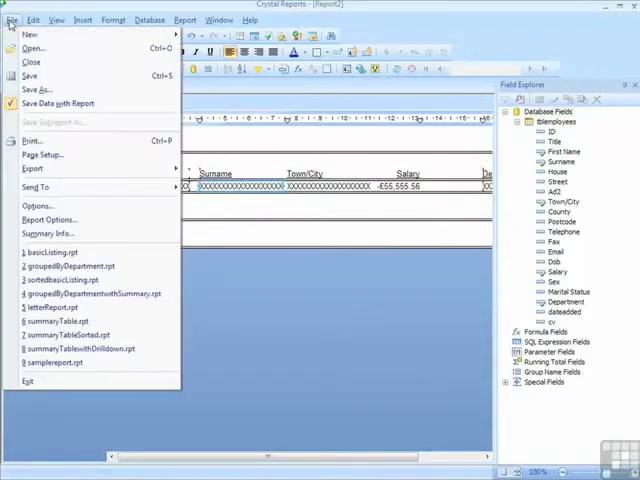
click(36, 204)
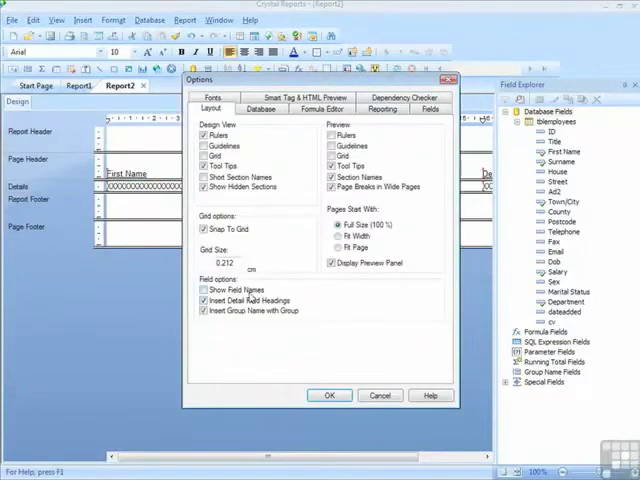
click(328, 396)
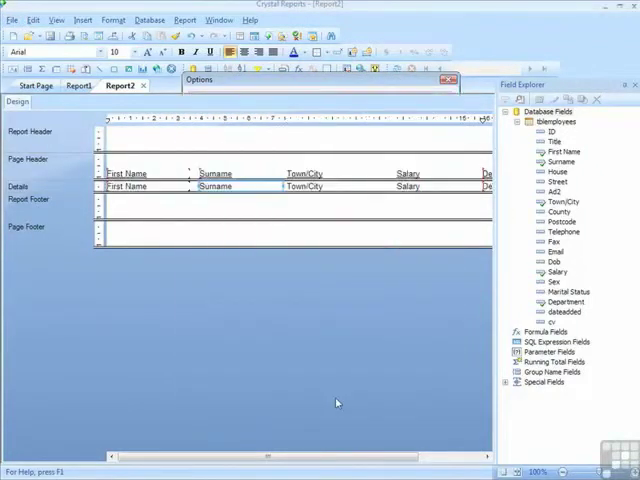